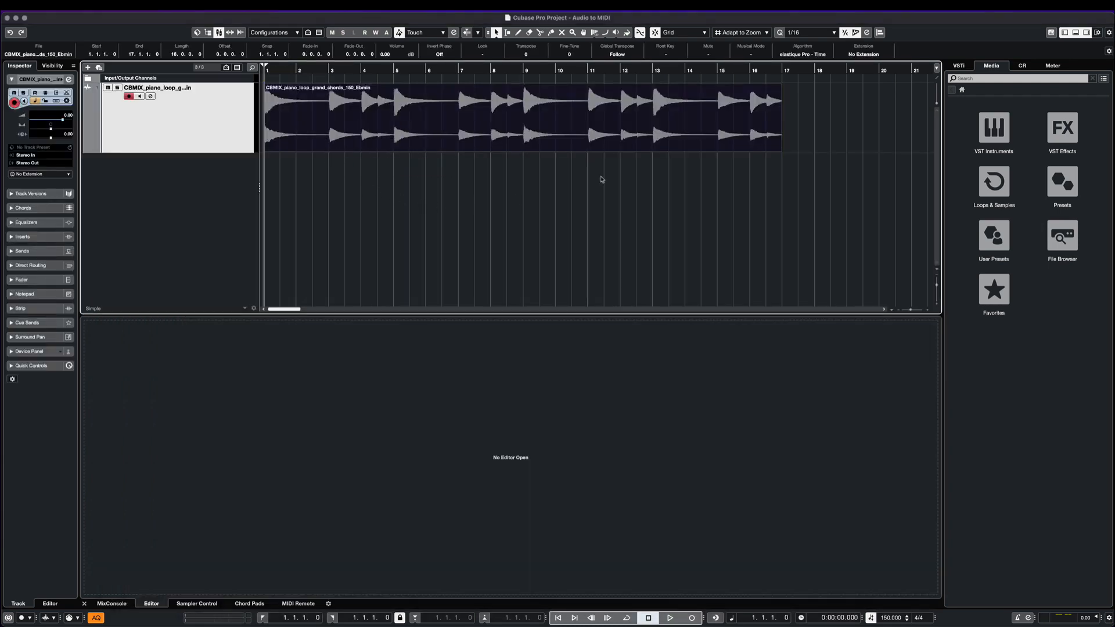
- Set a cycle loop over the piano clip's range, bars 1–17
{"action": "left_click", "coordinate": [497, 117]}
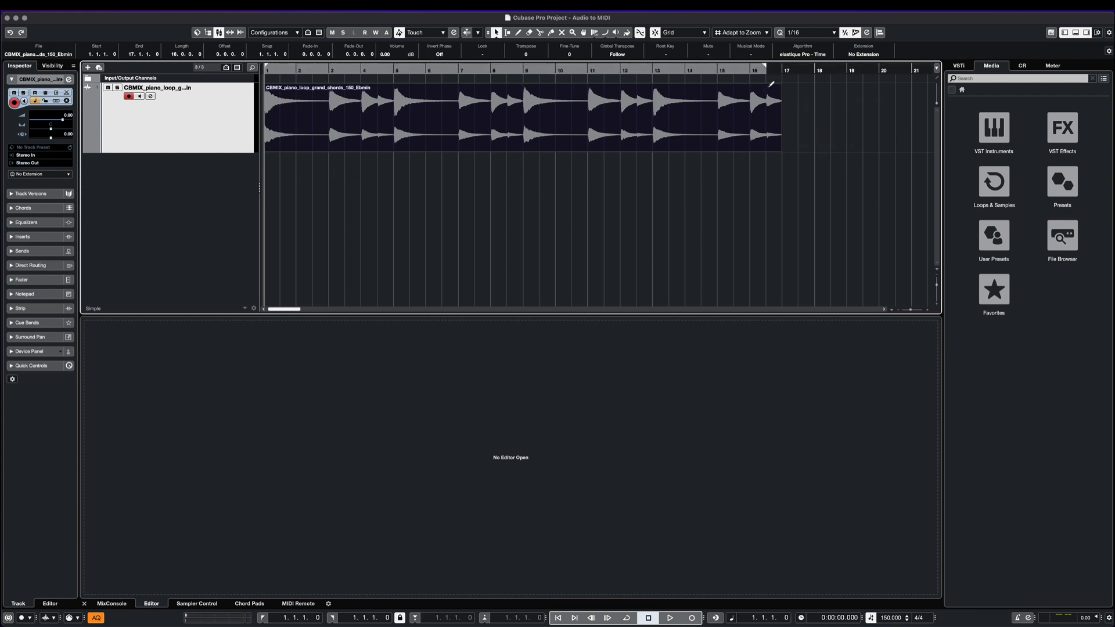
{"action": "key", "text": "/"}
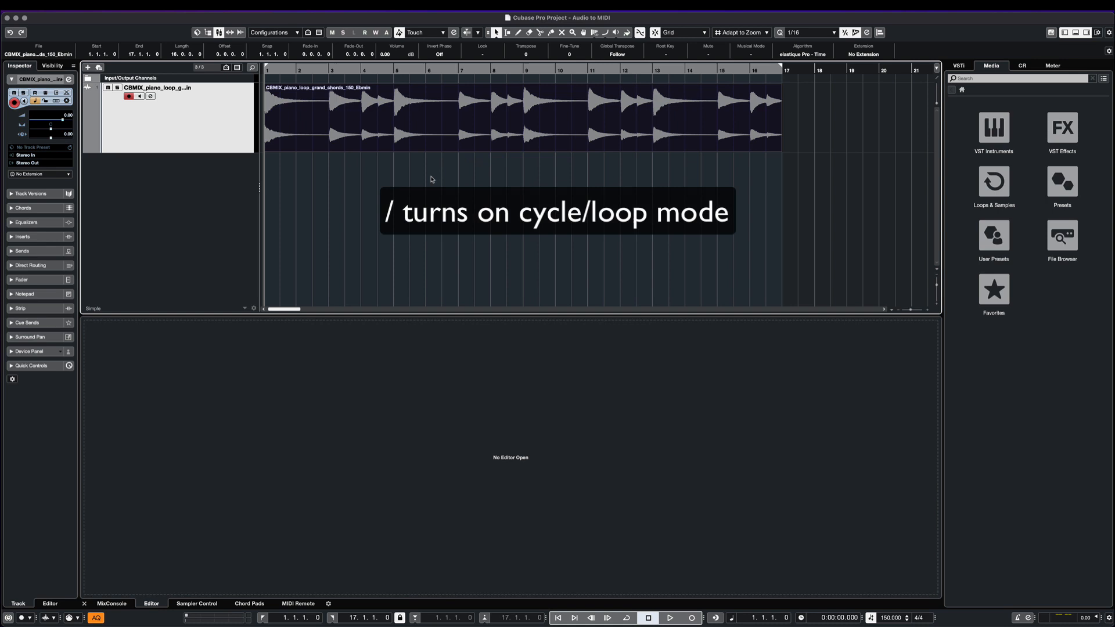
{"action": "key", "text": "/"}
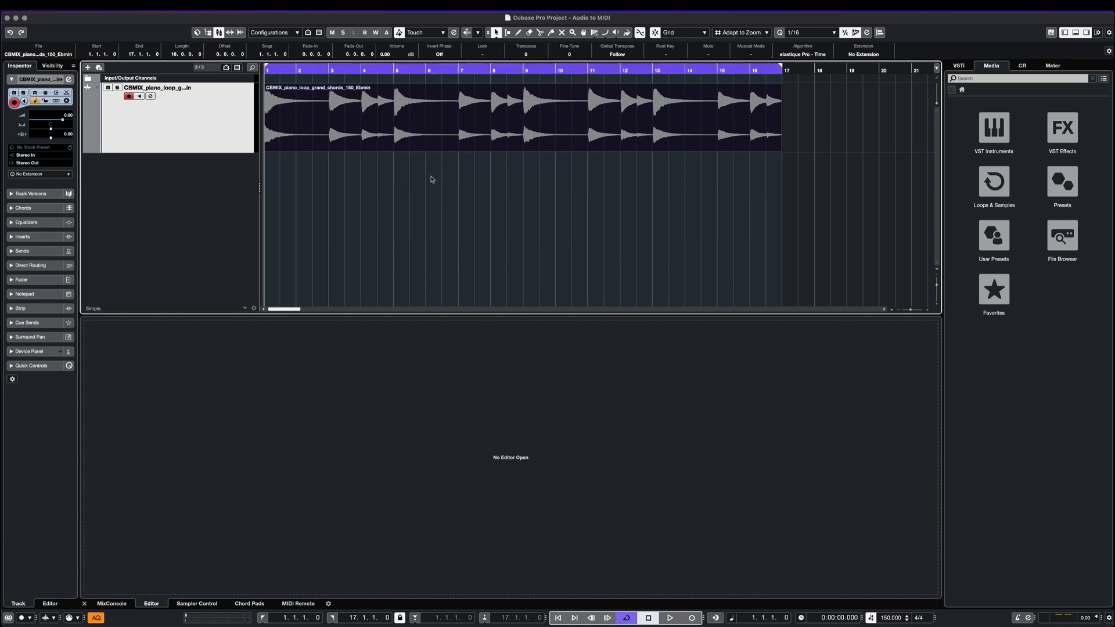
- Colour the piano loop track blue, make it taller, and start playback
{"action": "left_click", "coordinate": [45, 102]}
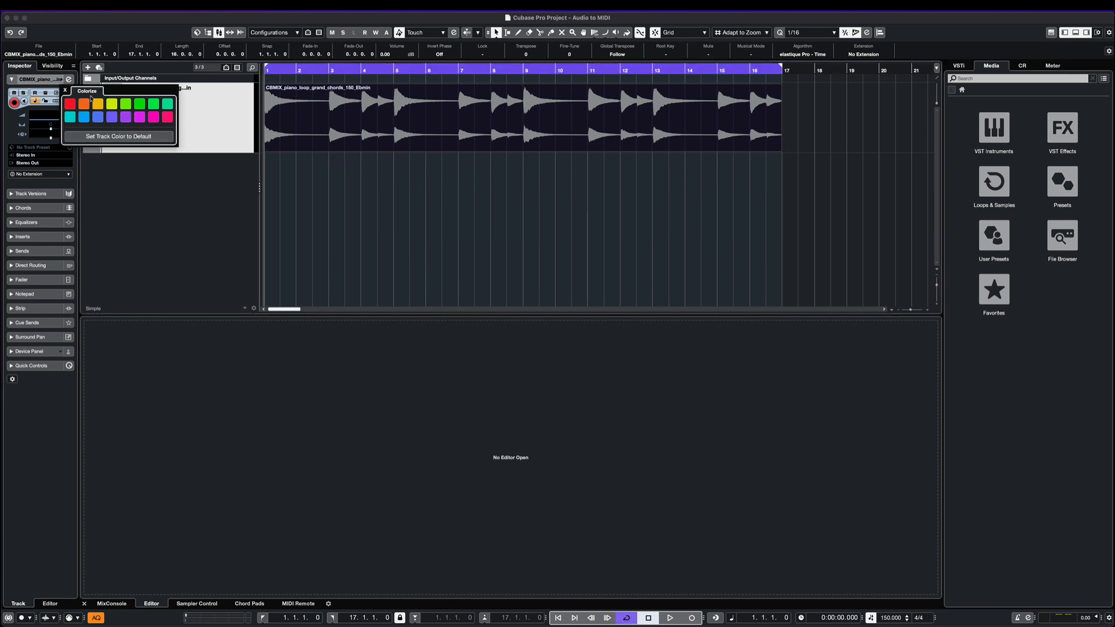
{"action": "left_click", "coordinate": [98, 117]}
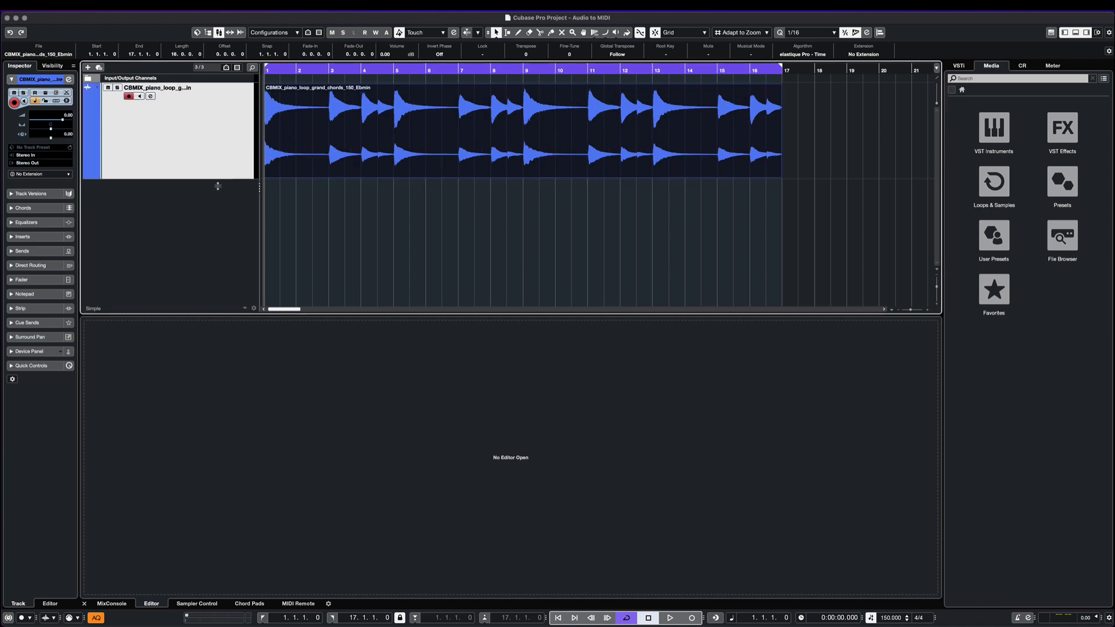
{"action": "left_click", "coordinate": [669, 617]}
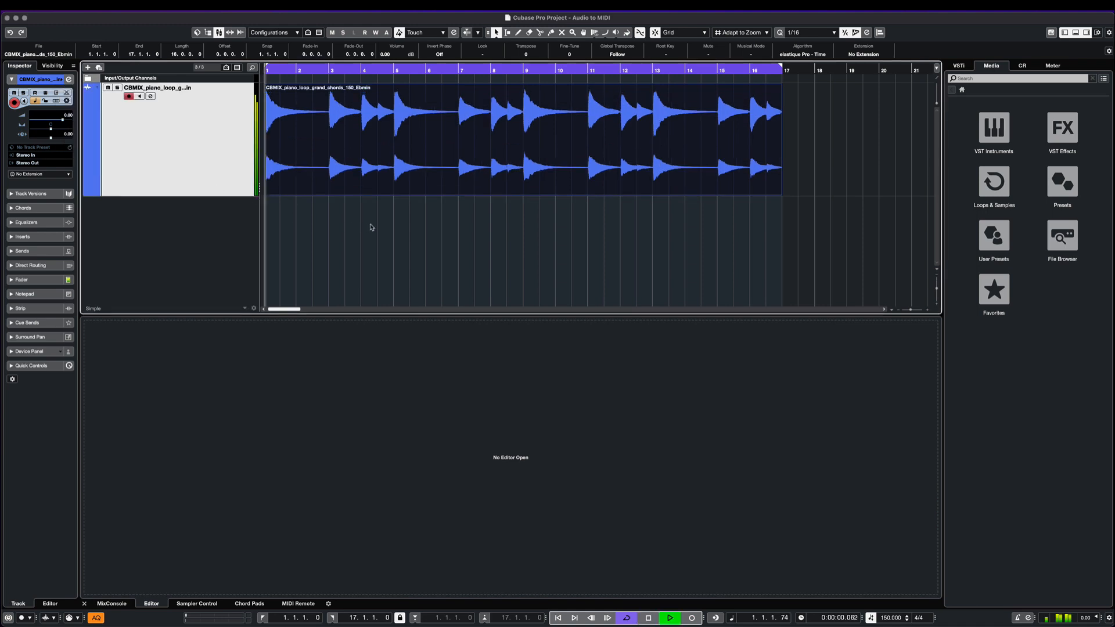
{"action": "left_click", "coordinate": [668, 617]}
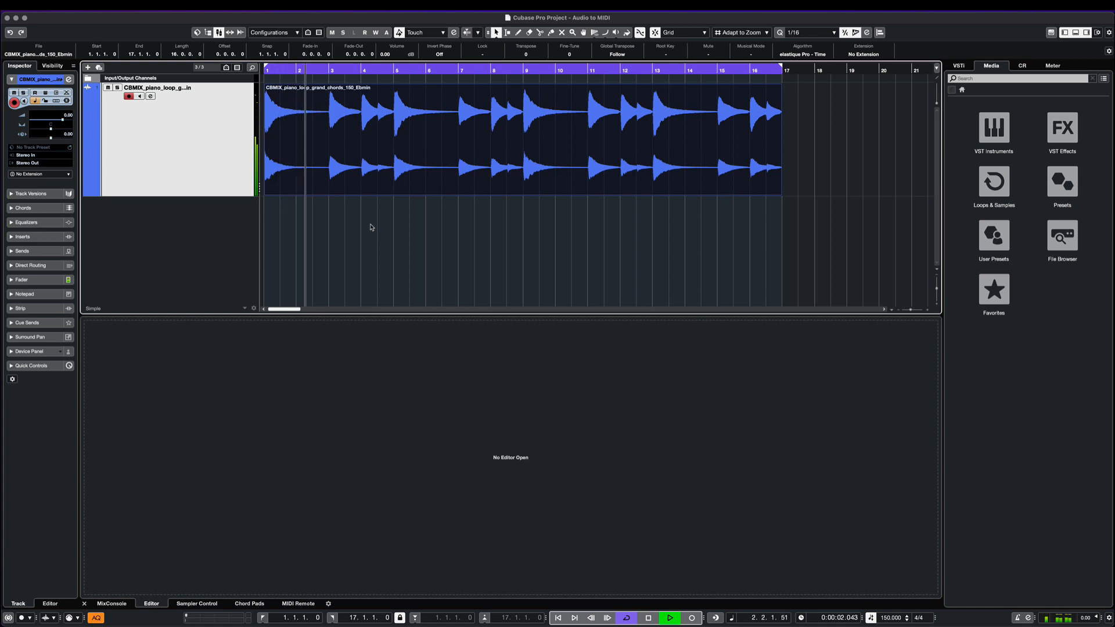
- Stop the looping piano playback with the song position back at the start
{"action": "left_click", "coordinate": [668, 617]}
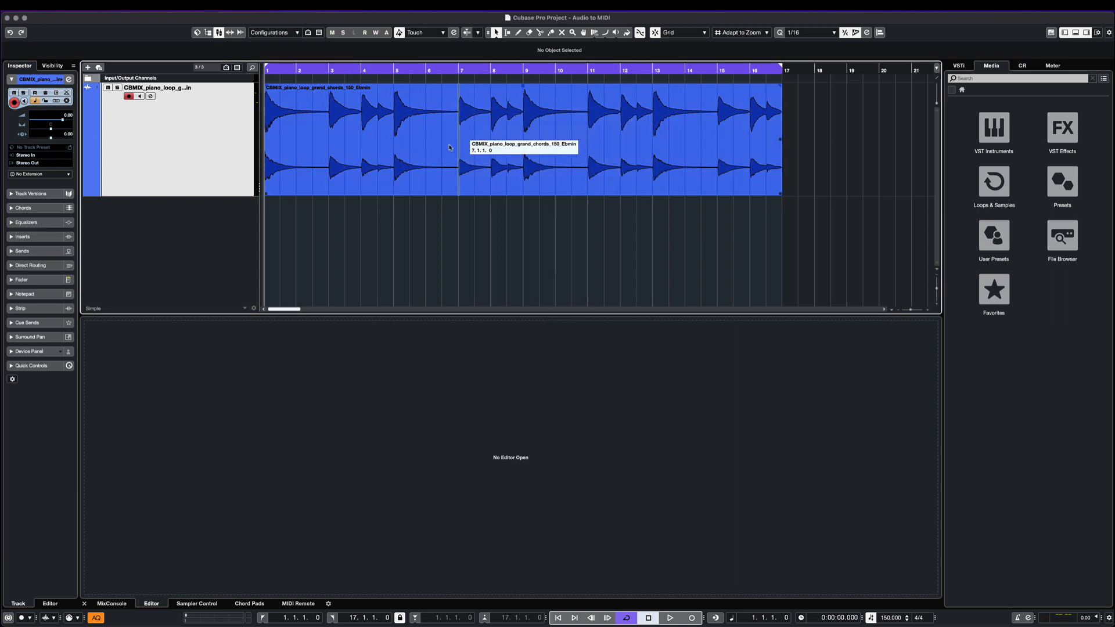
- Add a chord track with Bmaj7, B♭min, E♭min7 and B6 extracted, and play it
{"action": "right_click", "coordinate": [170, 228]}
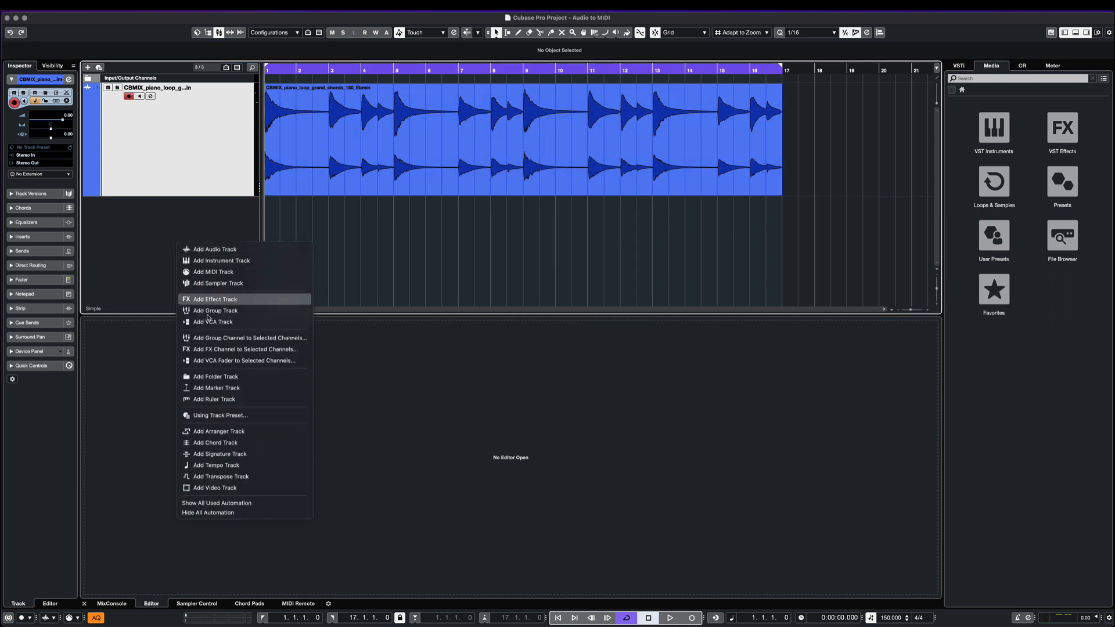
{"action": "left_click", "coordinate": [216, 442]}
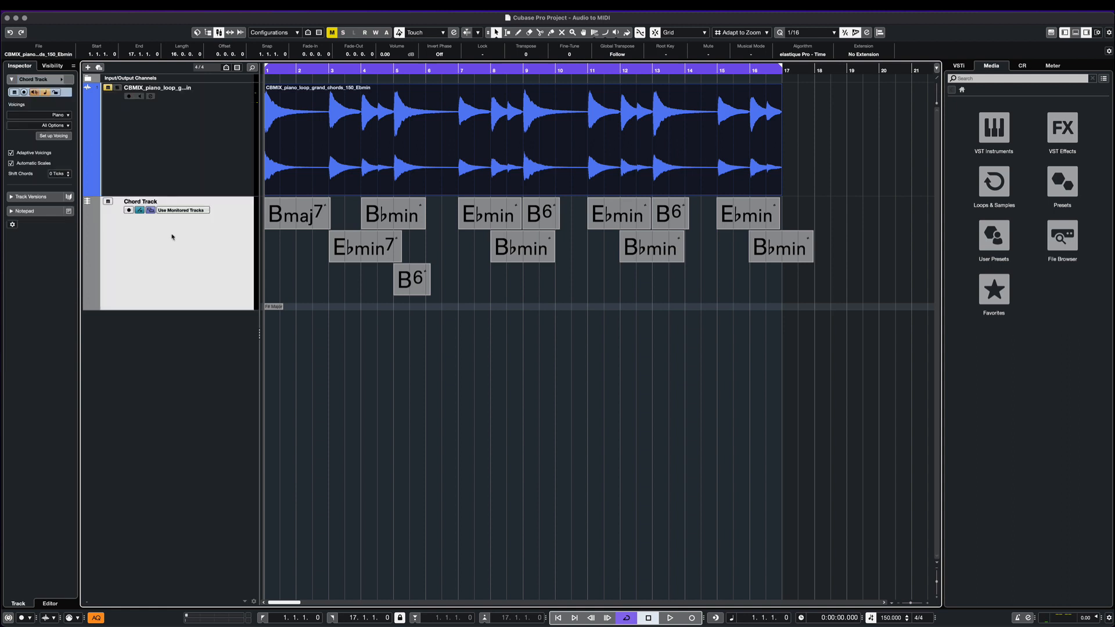
{"action": "left_click", "coordinate": [668, 617]}
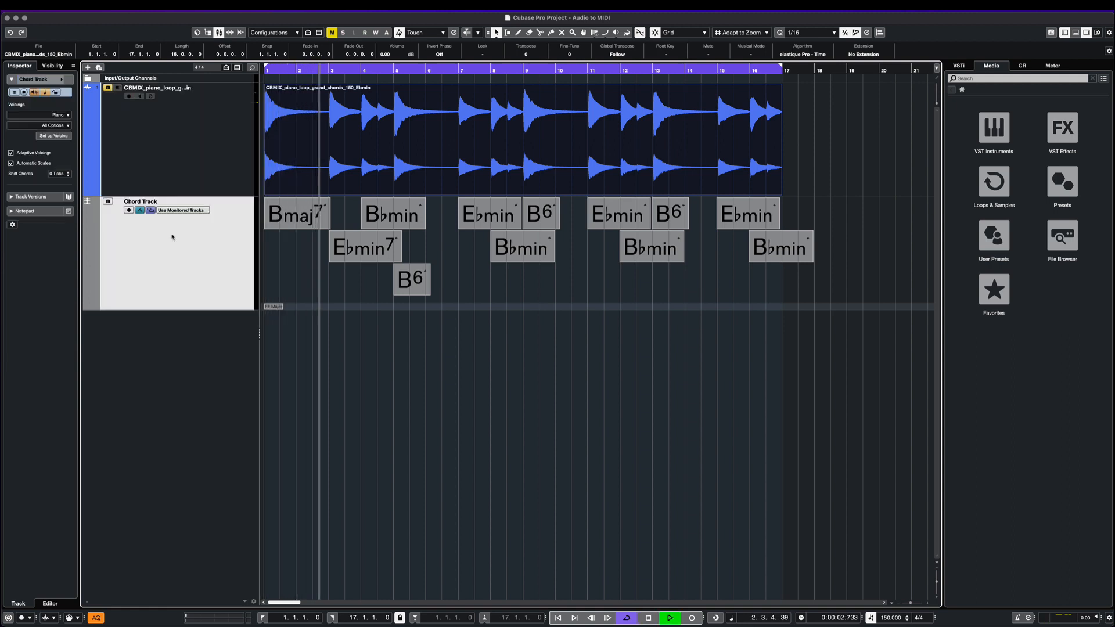
{"action": "left_click", "coordinate": [646, 617]}
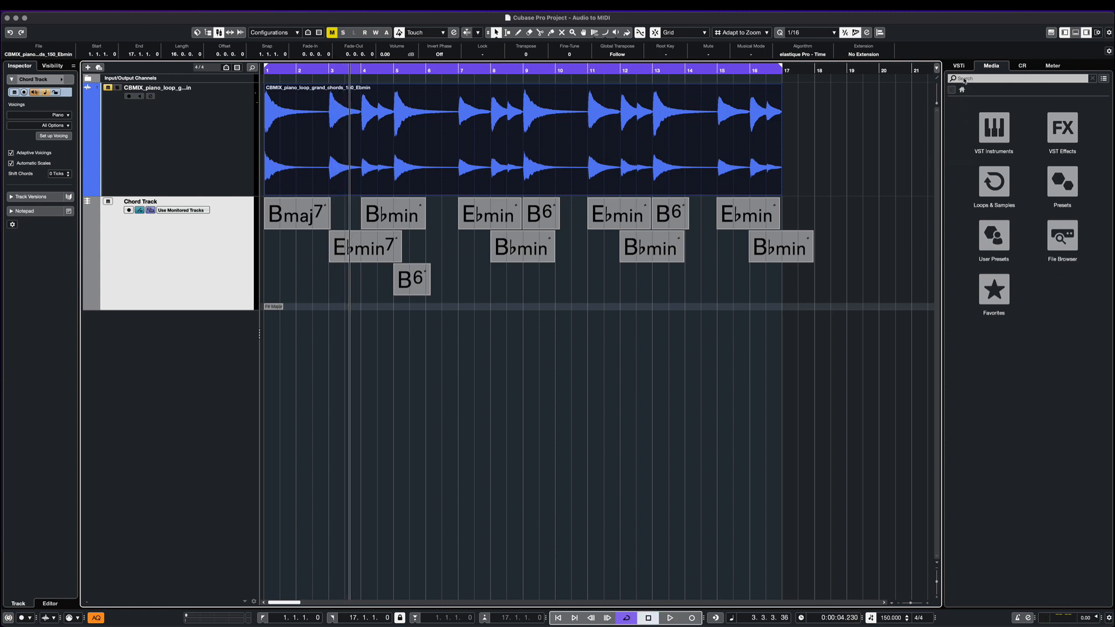
- Create a HALion Sonic SE instrument track loaded with the Ethereal Piano sound
{"action": "left_click", "coordinate": [992, 126]}
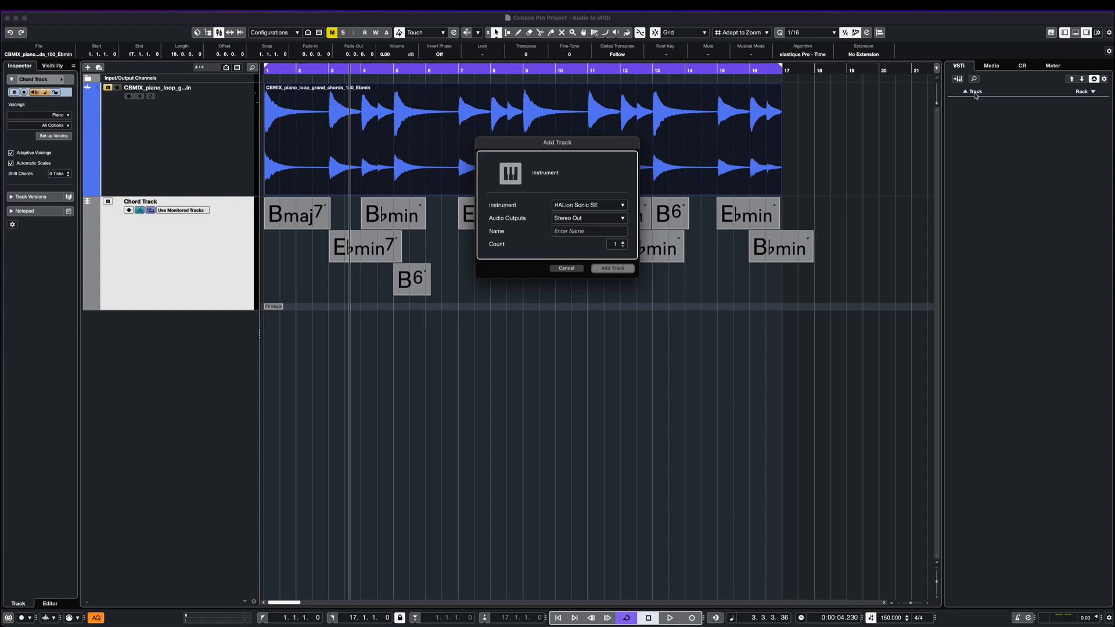
{"action": "mouse_move", "coordinate": [599, 263]}
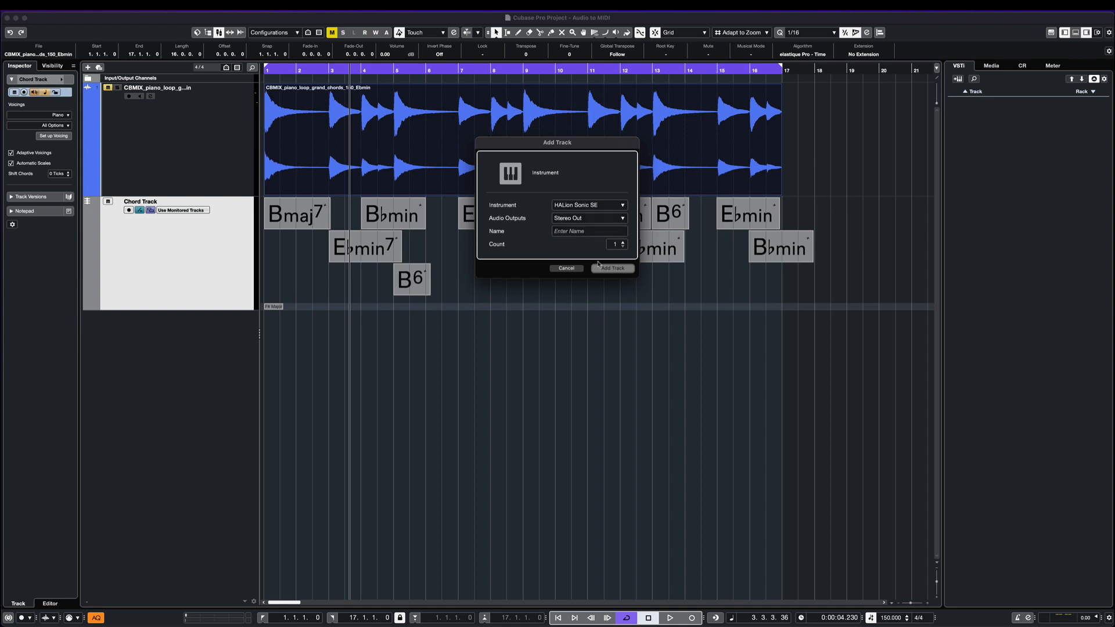
{"action": "left_click", "coordinate": [611, 269]}
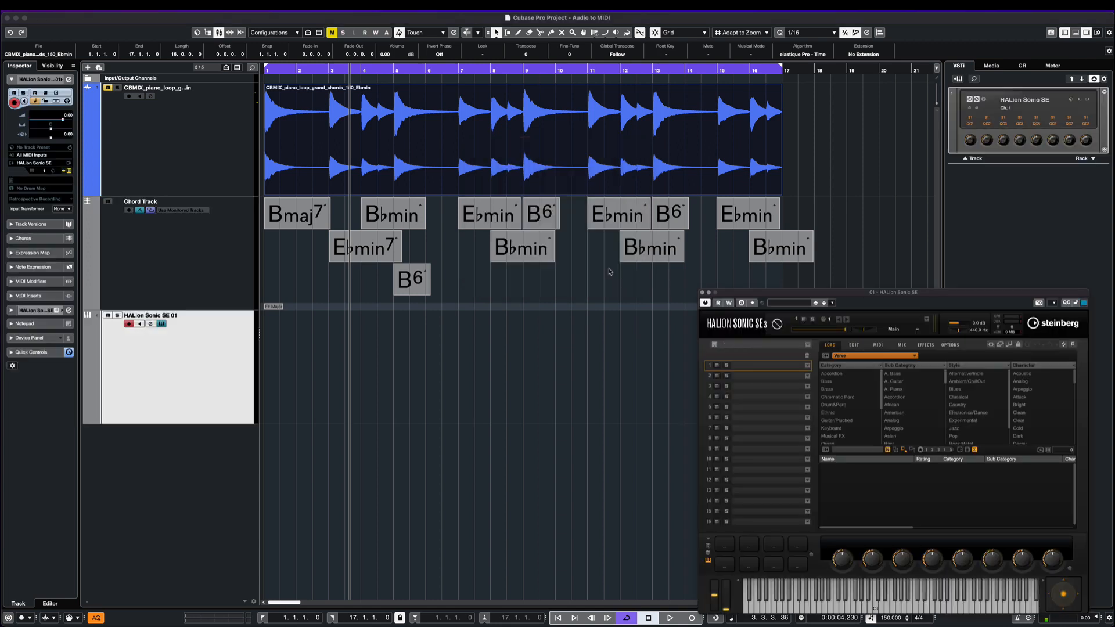
{"action": "left_click", "coordinate": [828, 373]}
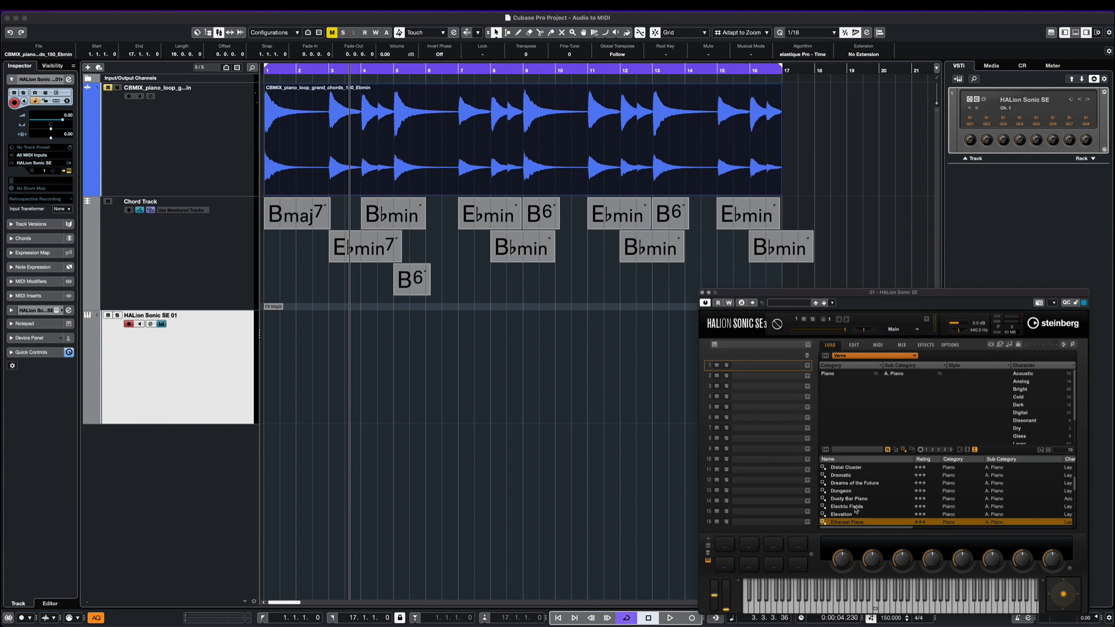
{"action": "scroll", "scroll_direction": "down", "scroll_amount": 3}
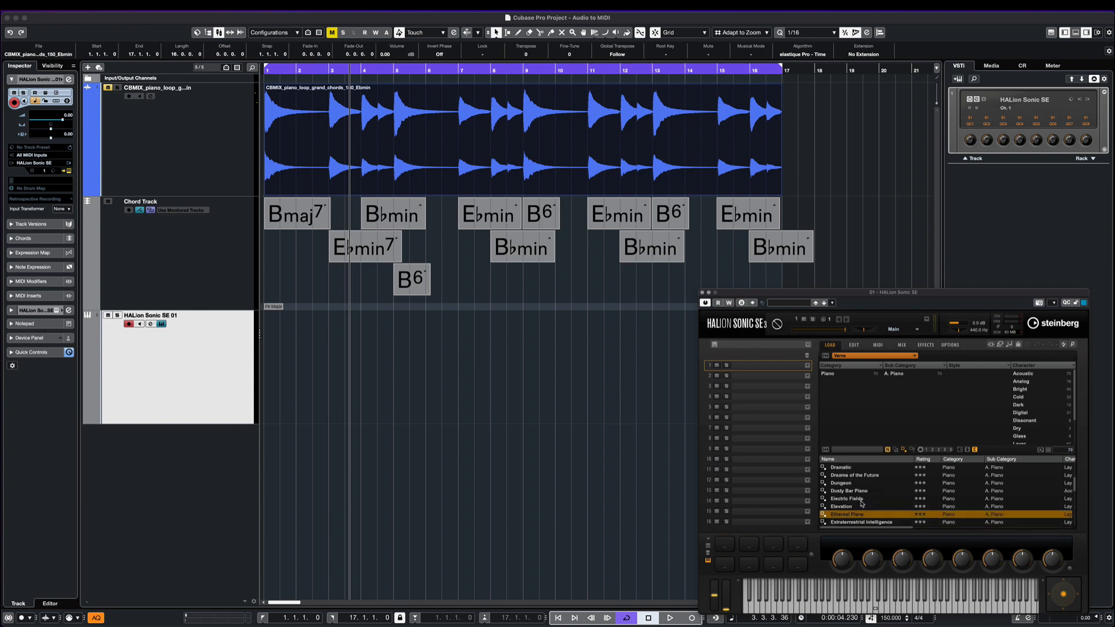
{"action": "double_click", "coordinate": [846, 514]}
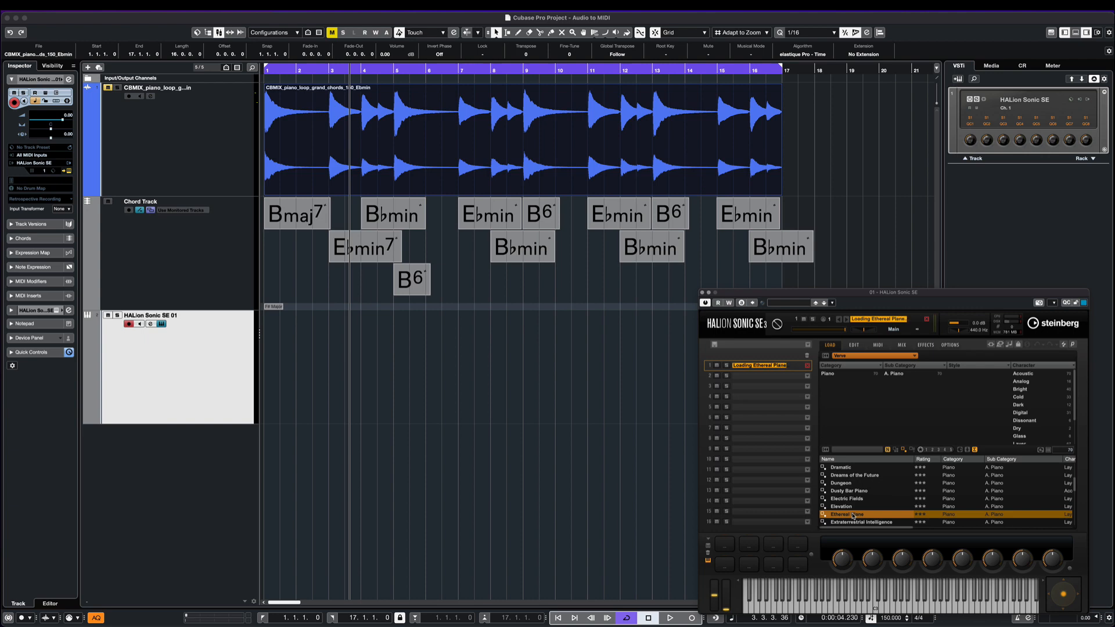
{"action": "left_click", "coordinate": [859, 513]}
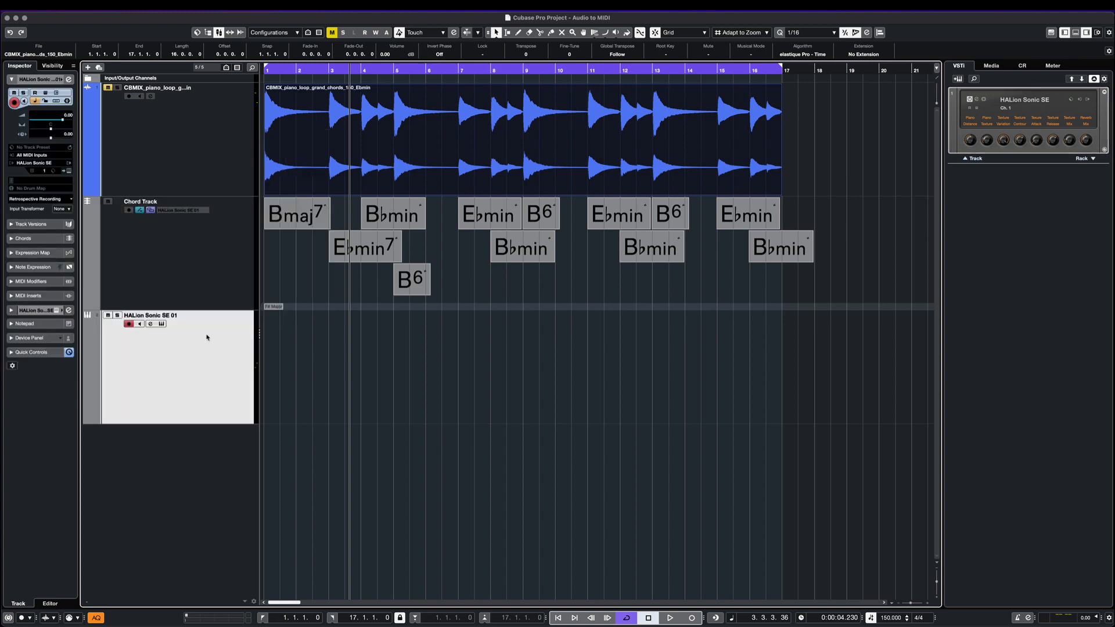
- Drag the chord track's chords onto HALion Sonic SE 01 as MIDI over bars 1–17
{"action": "left_click", "coordinate": [669, 618]}
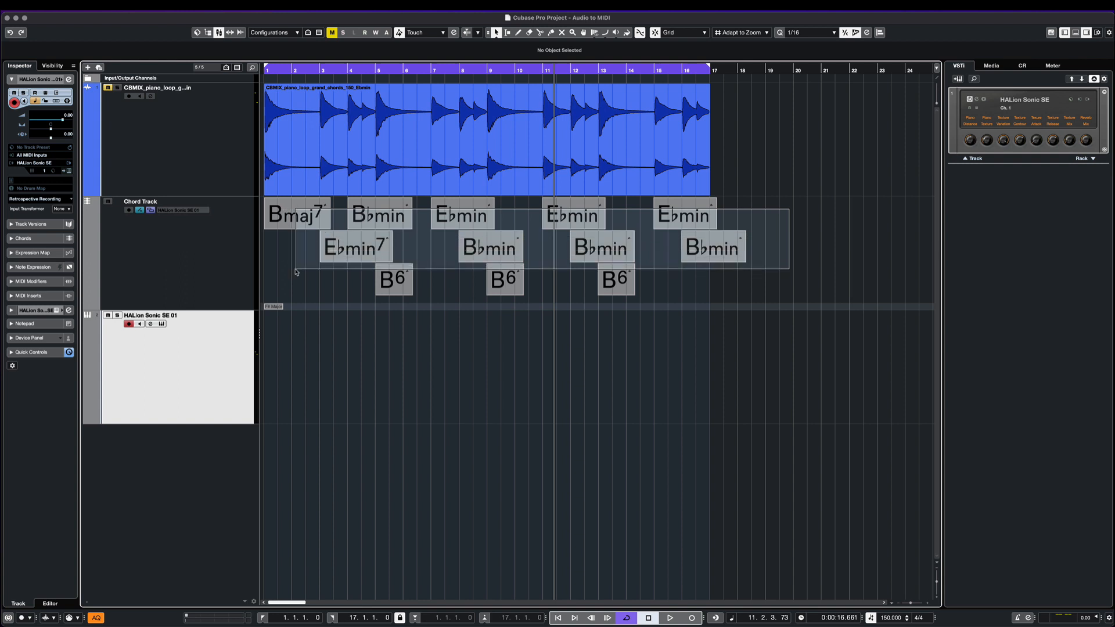
{"action": "left_click", "coordinate": [294, 215]}
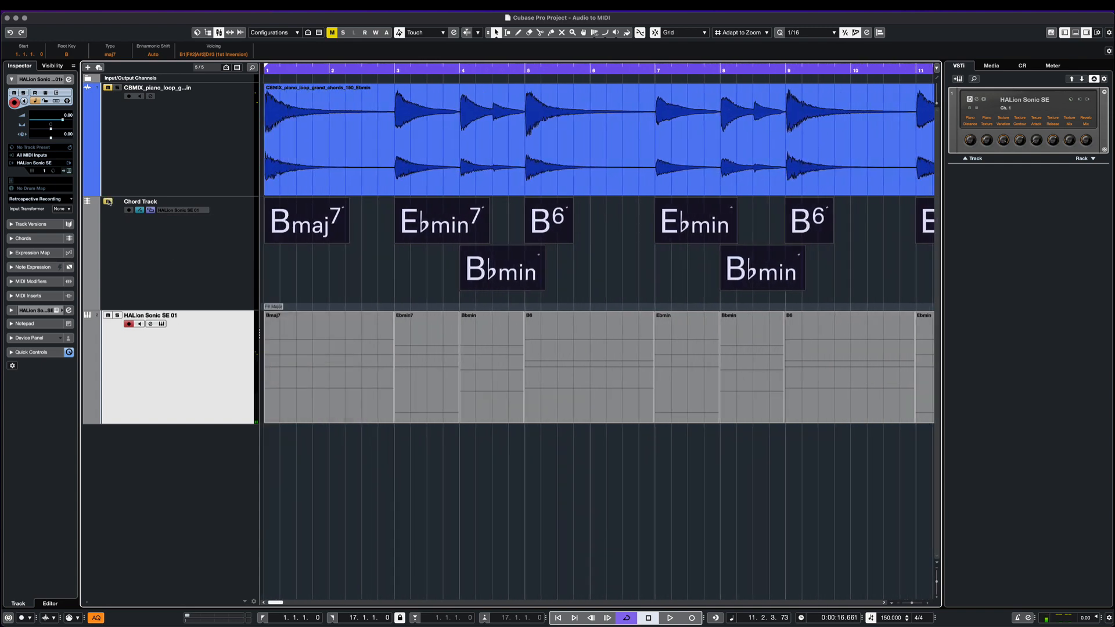
{"action": "mouse_move", "coordinate": [330, 279]}
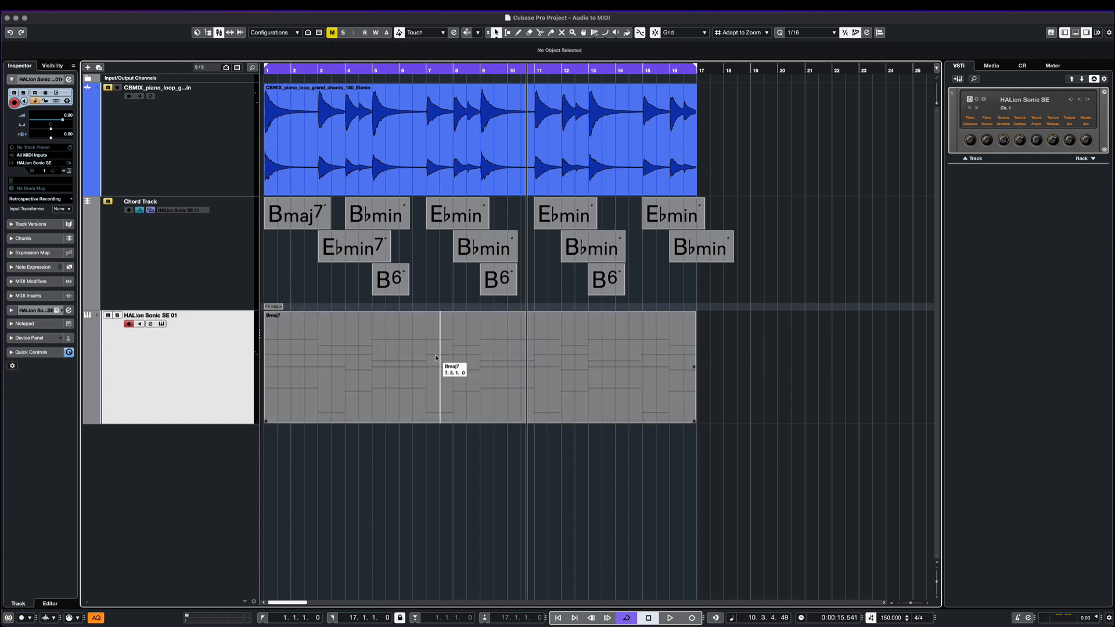
- Open the HALion chord MIDI part in the Key Editor
{"action": "double_click", "coordinate": [435, 363]}
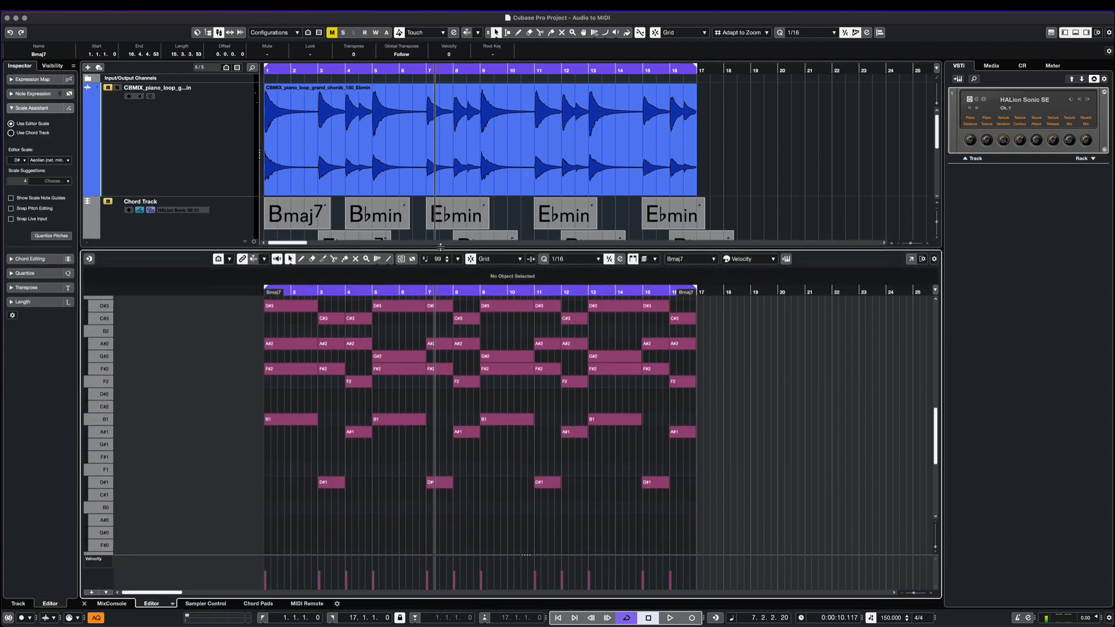
{"action": "mouse_move", "coordinate": [362, 96]}
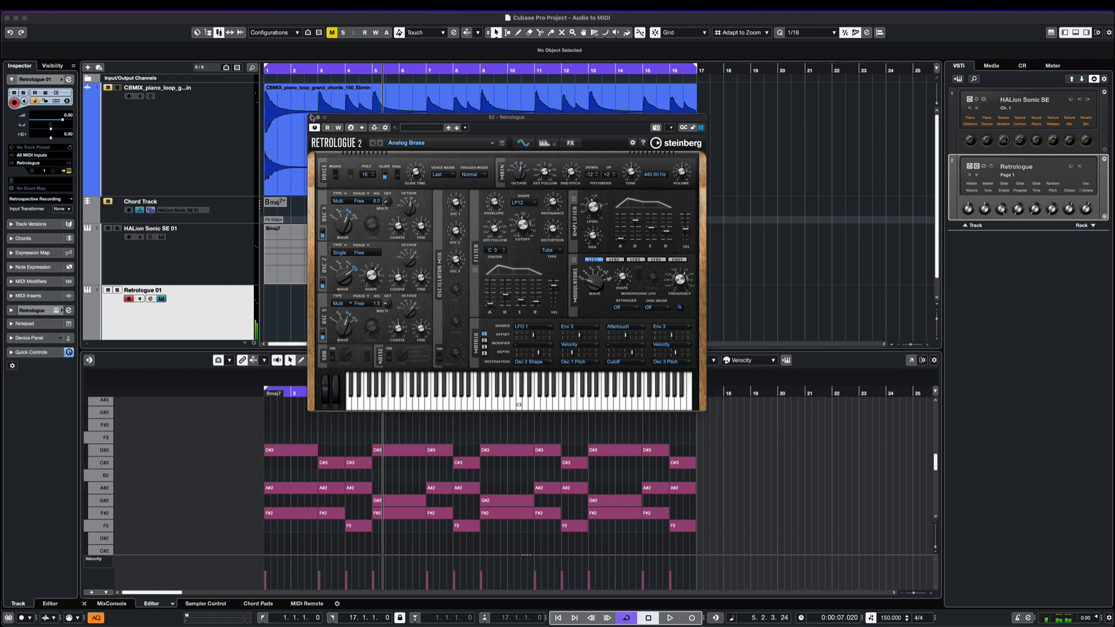
- Close the Retrologue panel and drag the chord part onto the Retrologue 01 track
{"action": "left_click", "coordinate": [313, 128]}
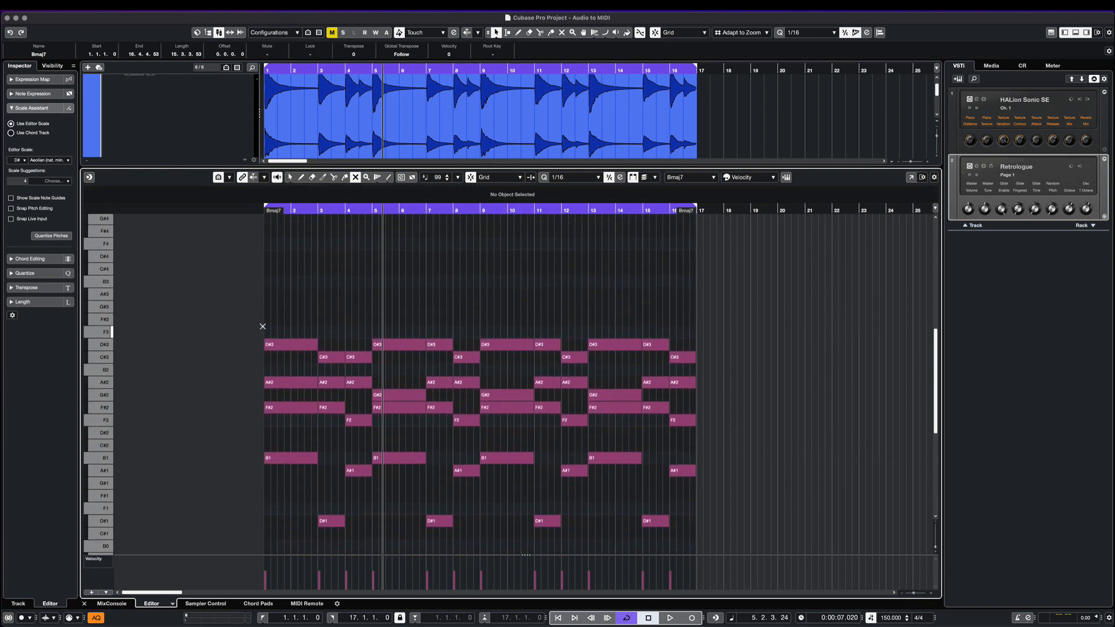
{"action": "scroll", "scroll_direction": "down", "scroll_amount": 3}
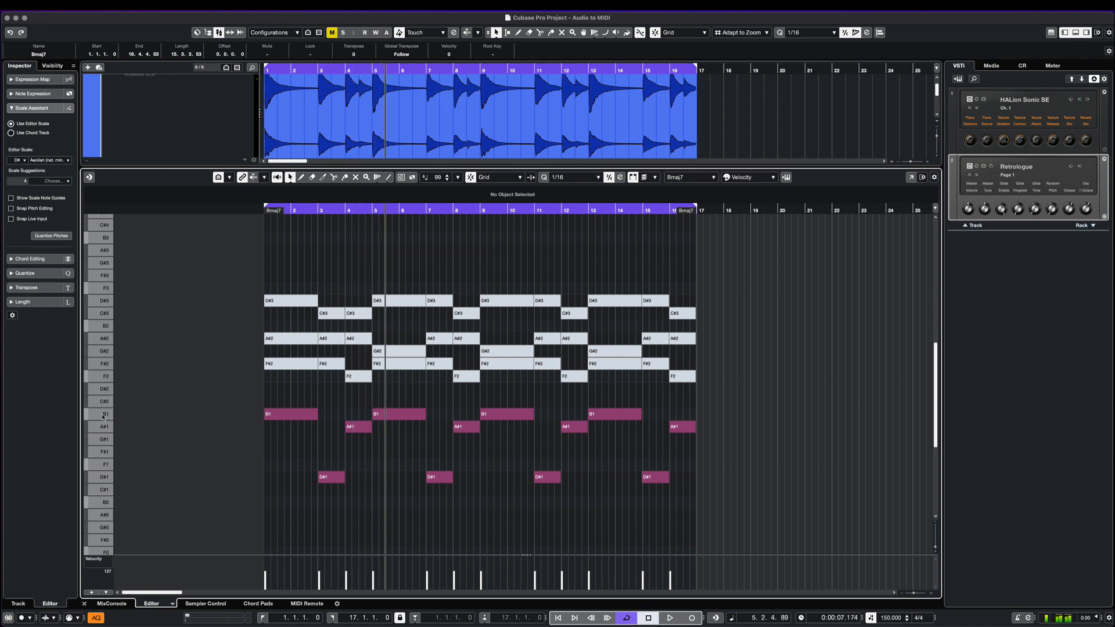
{"action": "mouse_move", "coordinate": [121, 488]}
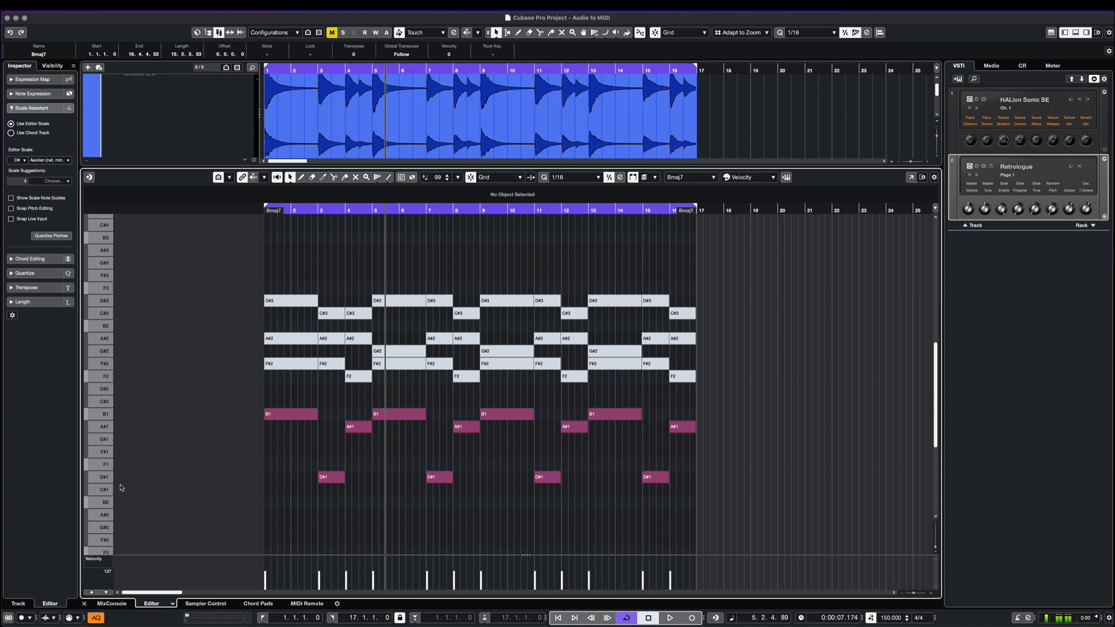
{"action": "left_click_drag", "start_coordinate": [230, 269], "coordinate": [771, 509]}
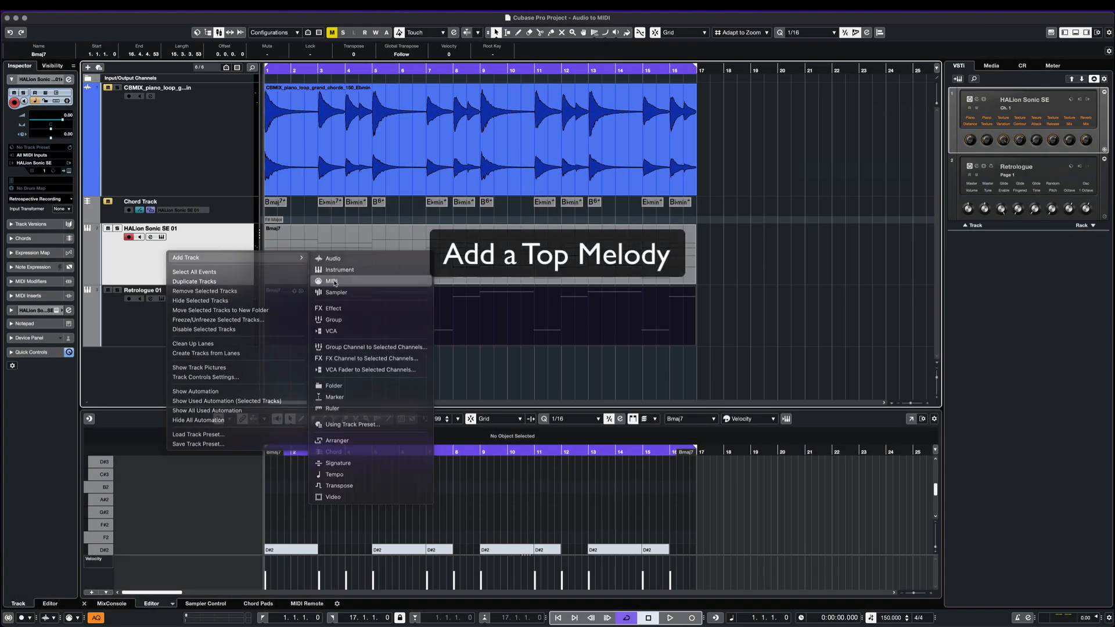
- Add a TOP KEYS MIDI track playing HALion's SR Live Grand Piano, with a loop-length part
{"action": "left_click", "coordinate": [335, 281]}
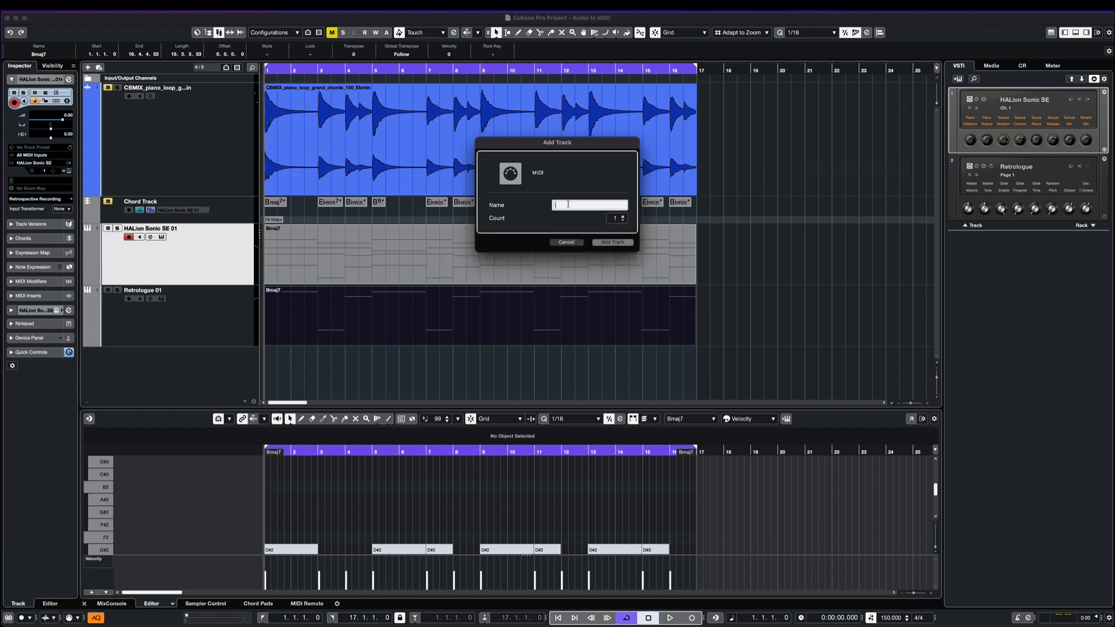
{"action": "type", "text": "TOP KEYS"}
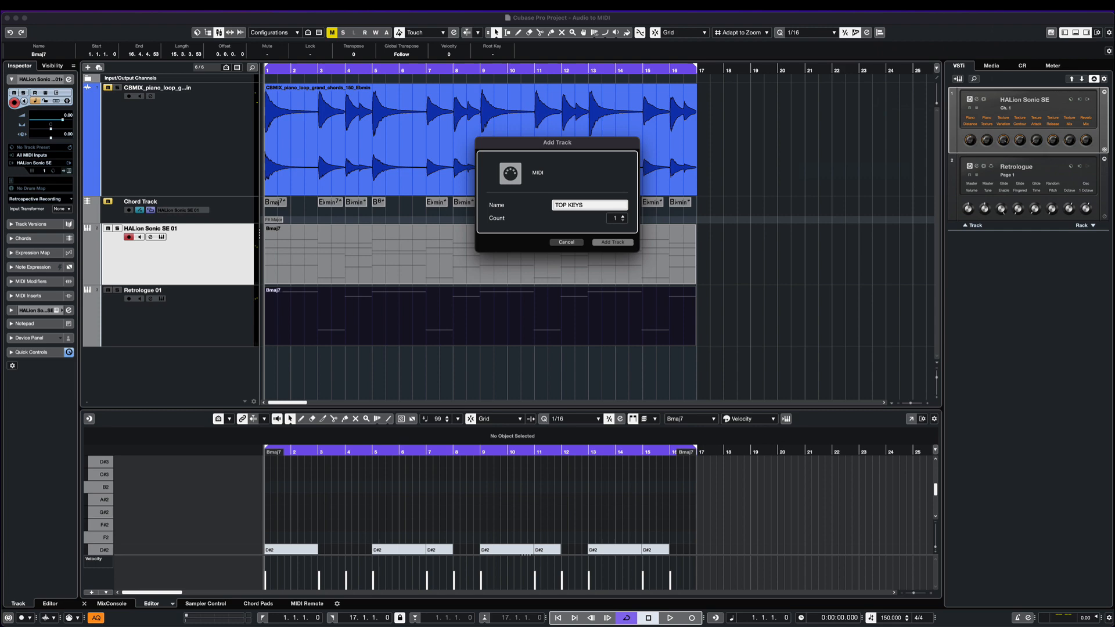
{"action": "left_click", "coordinate": [611, 242]}
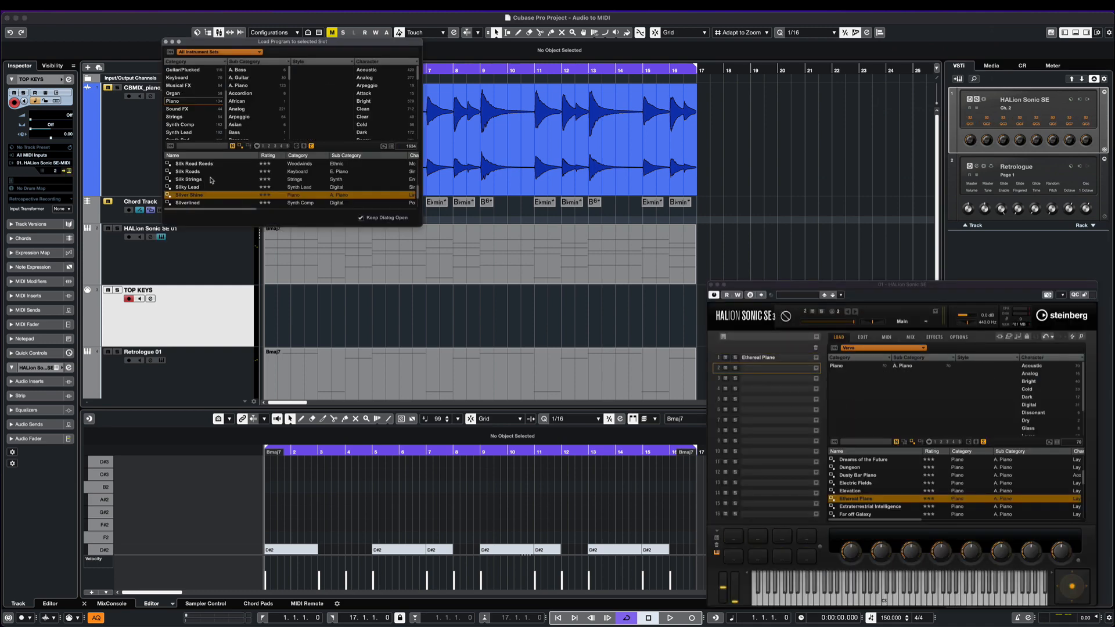
{"action": "left_click", "coordinate": [173, 100]}
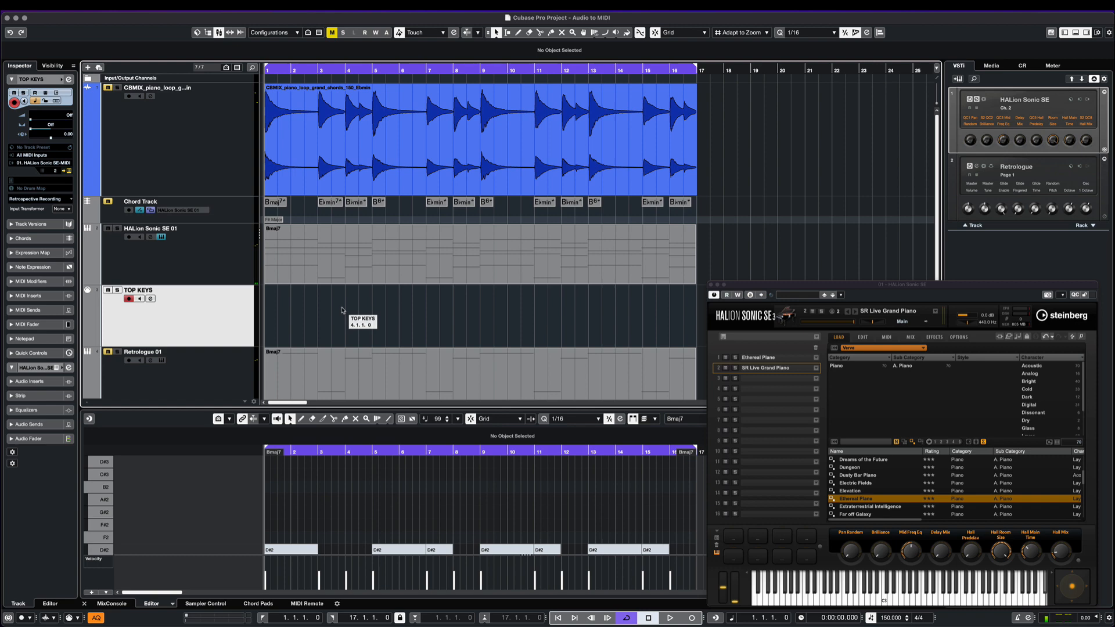
{"action": "left_click", "coordinate": [668, 617]}
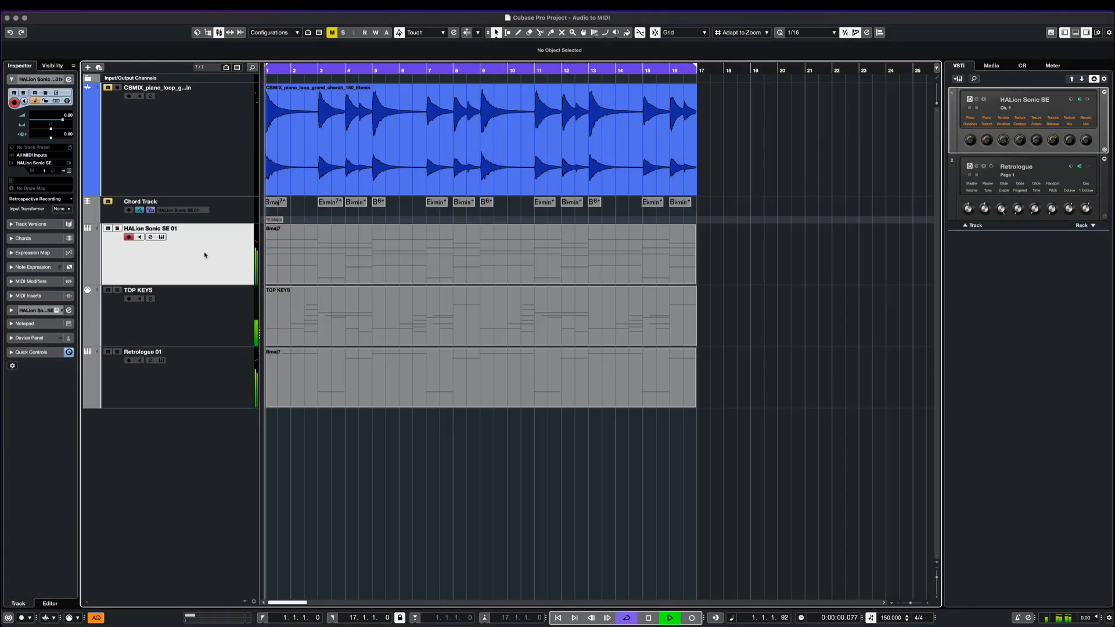
- Start and stop playback, then select the chord track's second chord
{"action": "left_click", "coordinate": [668, 618]}
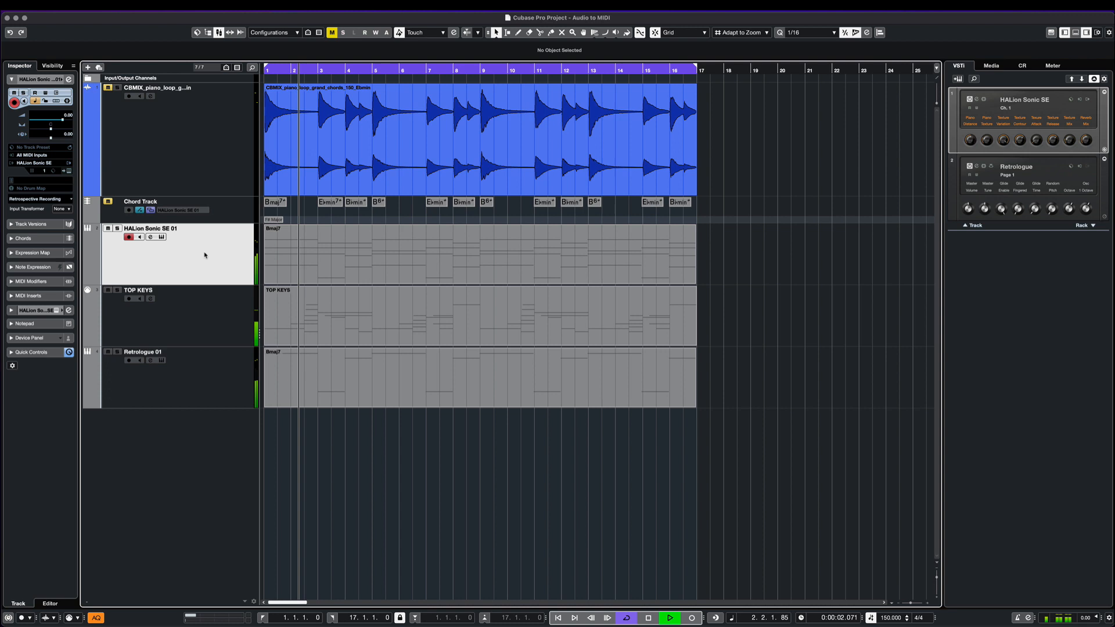
{"action": "left_click", "coordinate": [668, 618]}
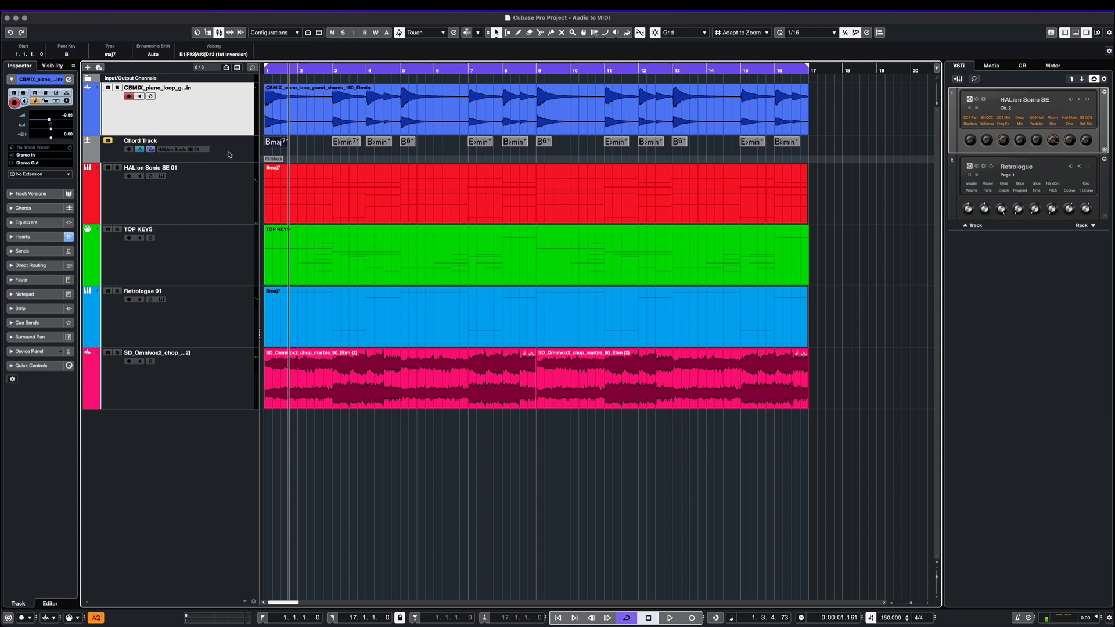
{"action": "left_click", "coordinate": [140, 140]}
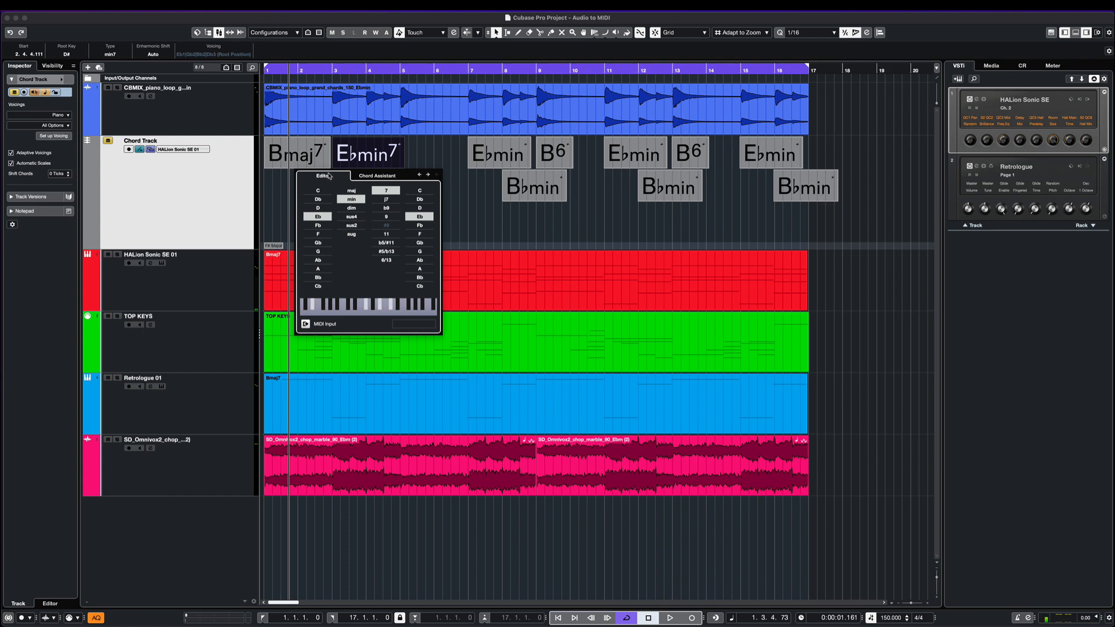
- Replace E♭min7 with G♭ using the Chord Assistant's Circle of Fifths
{"action": "left_click", "coordinate": [377, 175]}
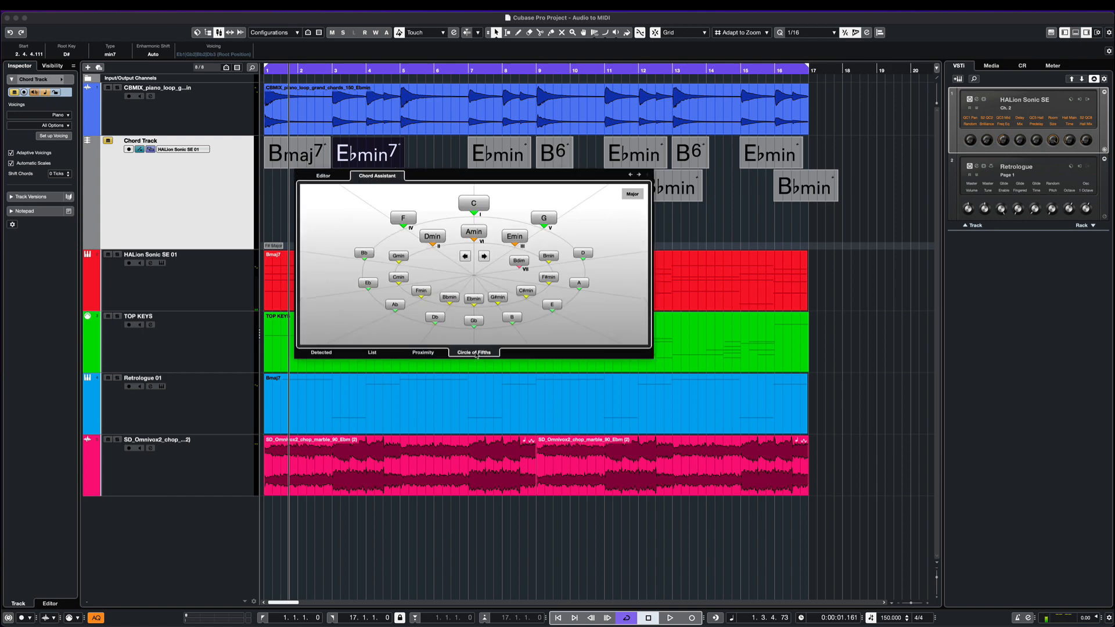
{"action": "left_click", "coordinate": [432, 236]}
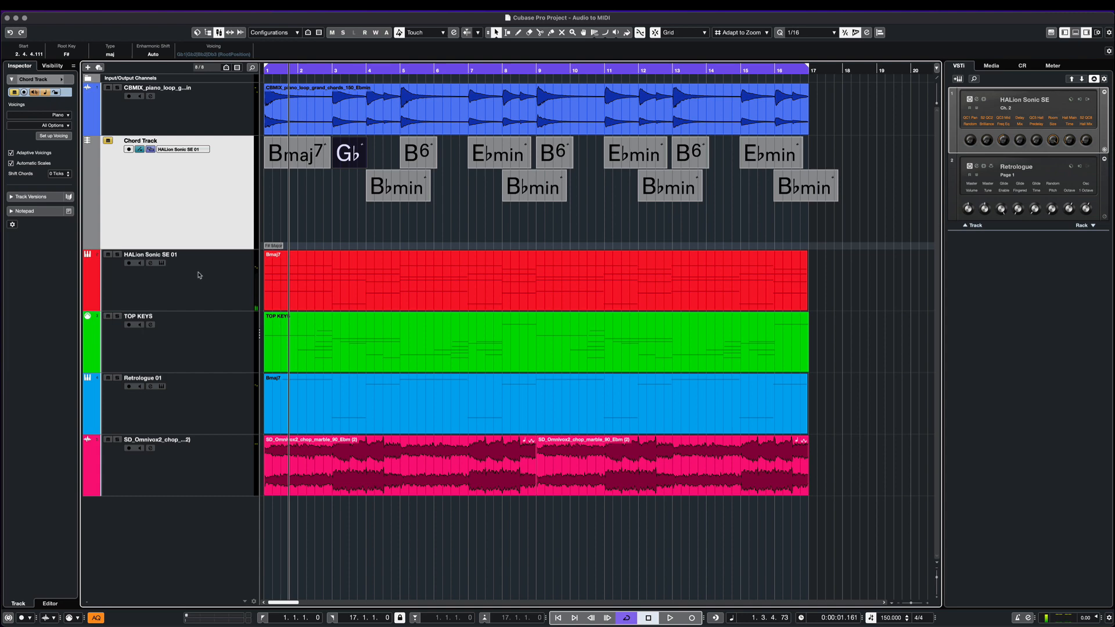
{"action": "mouse_move", "coordinate": [206, 333]}
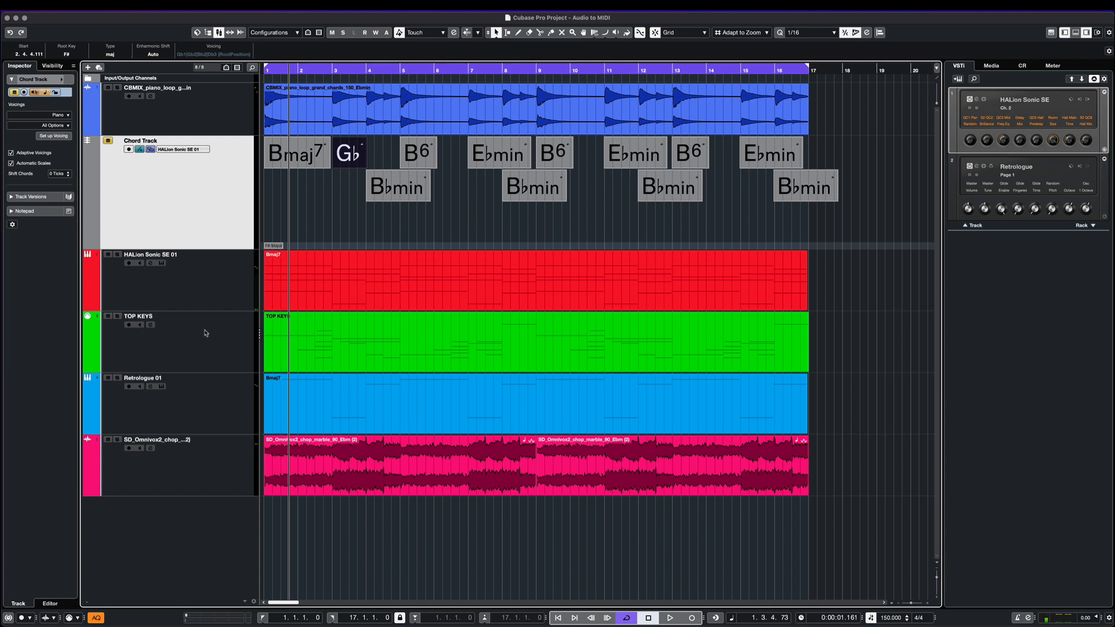